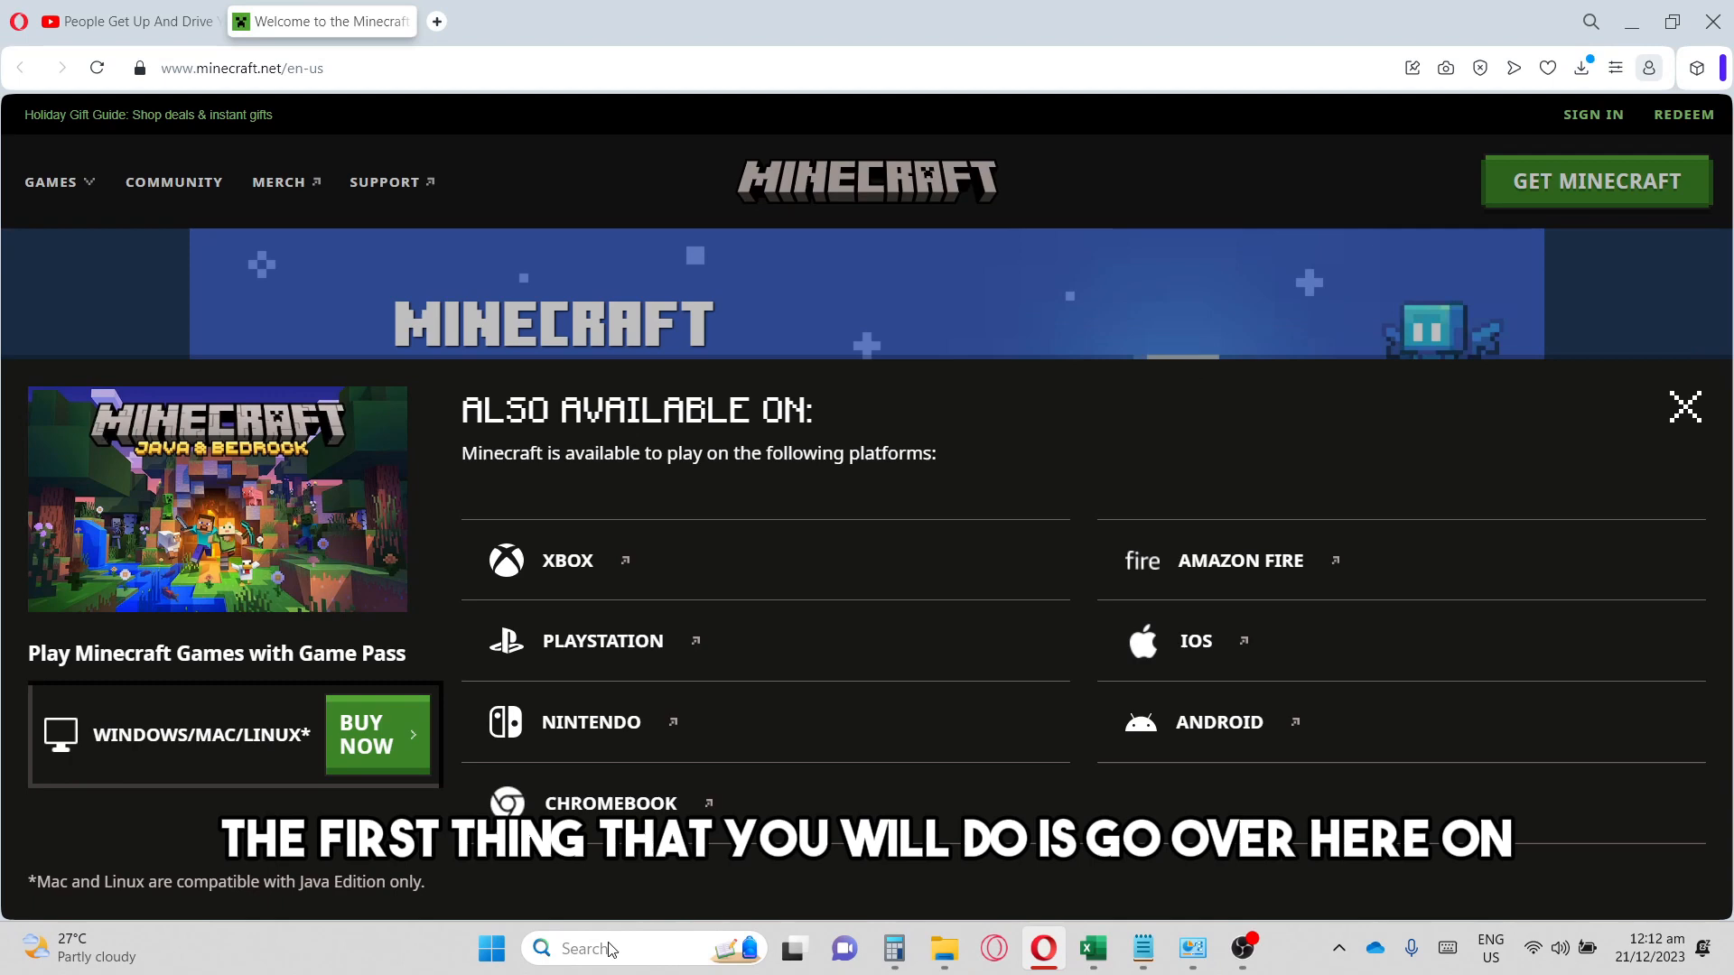
# Step: Launch Control Panel from taskbar search, showing All Control Panel Items in Large icons
pyautogui.click(490, 947)
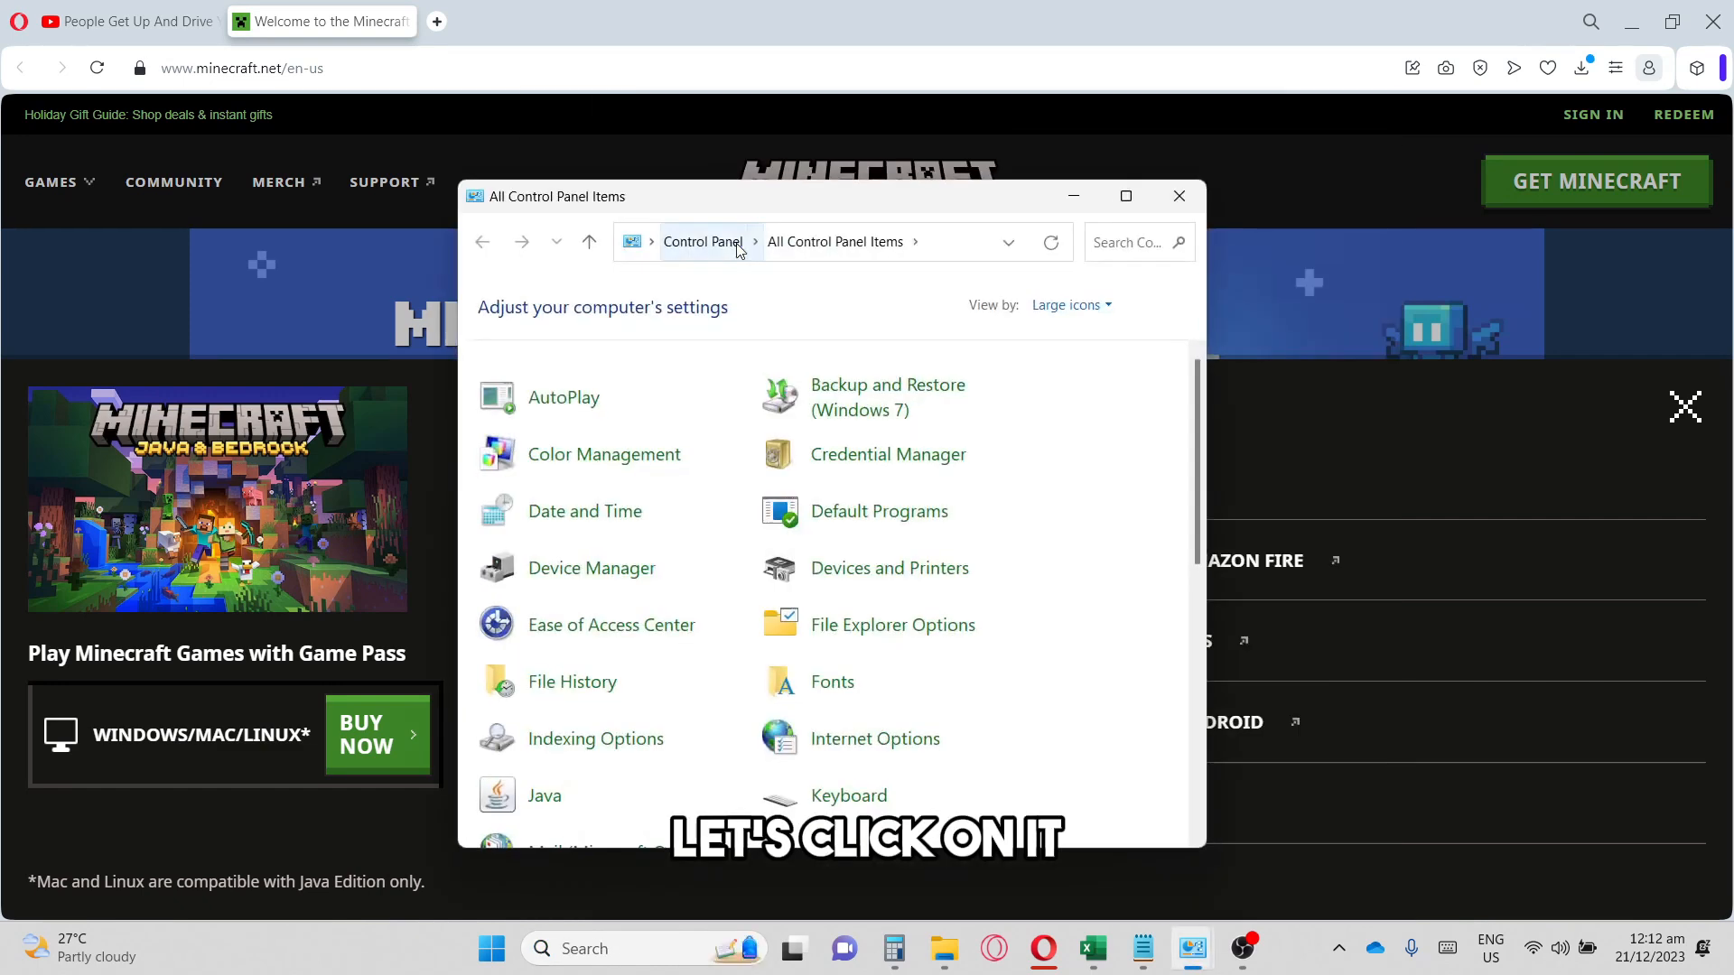
# Step: Maximize the All Control Panel Items window so the wider grid shows Java
pyautogui.click(1124, 196)
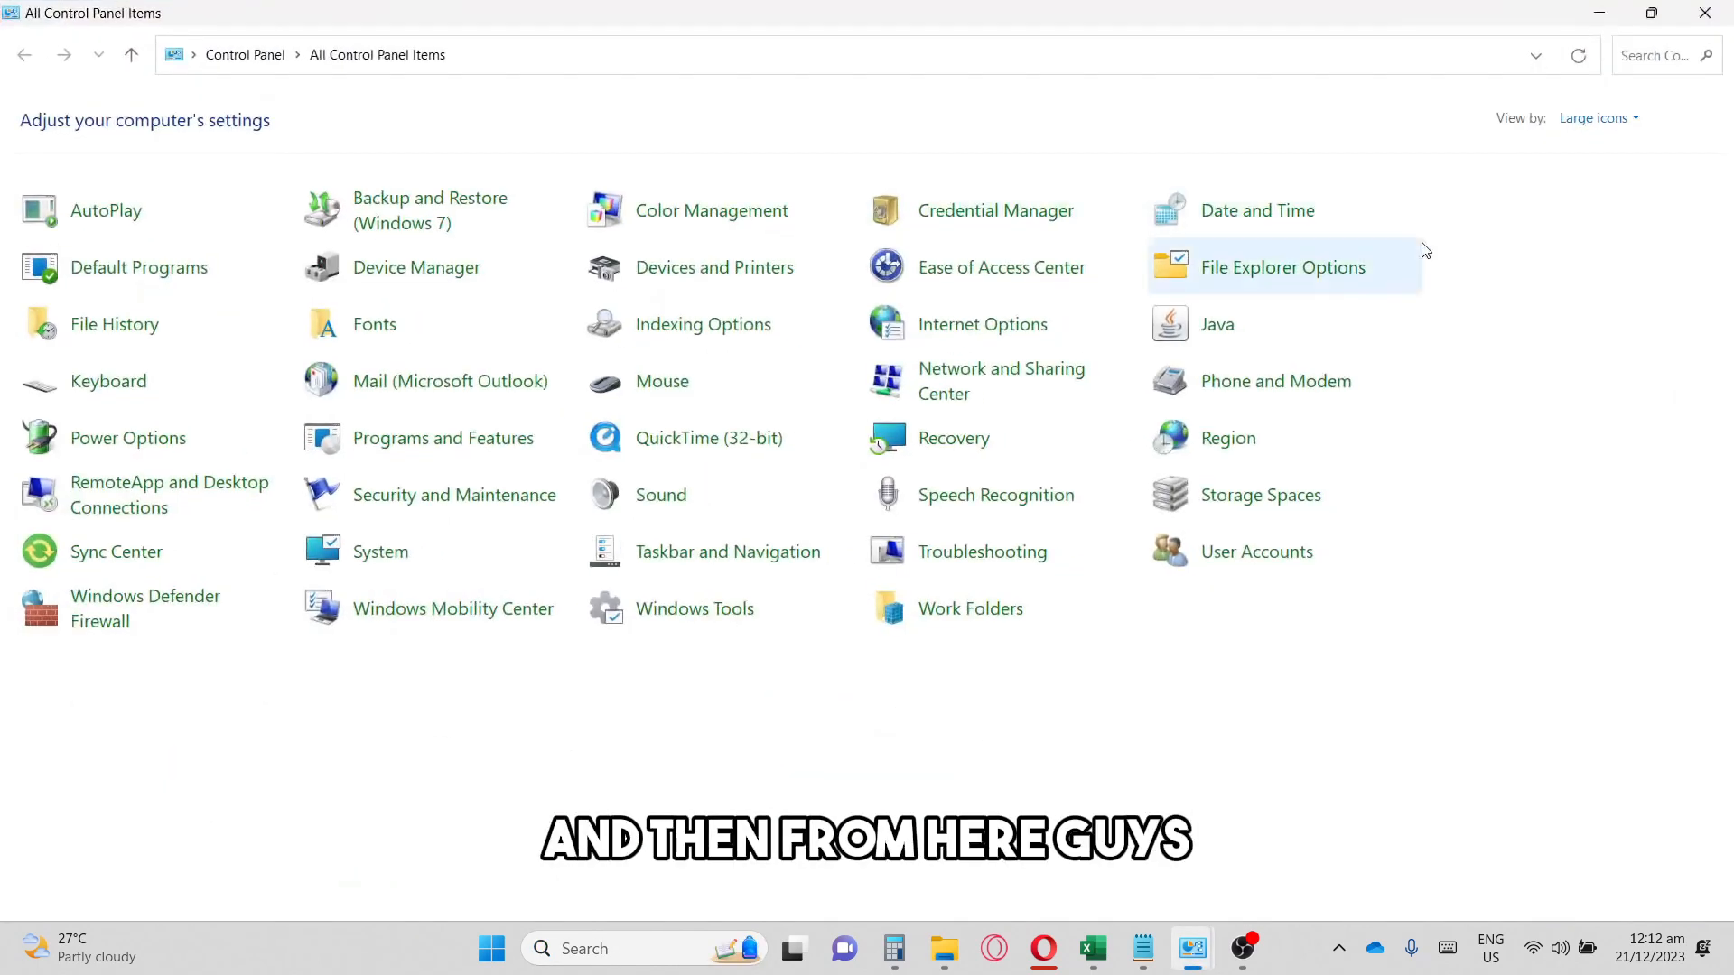
pyautogui.click(1593, 118)
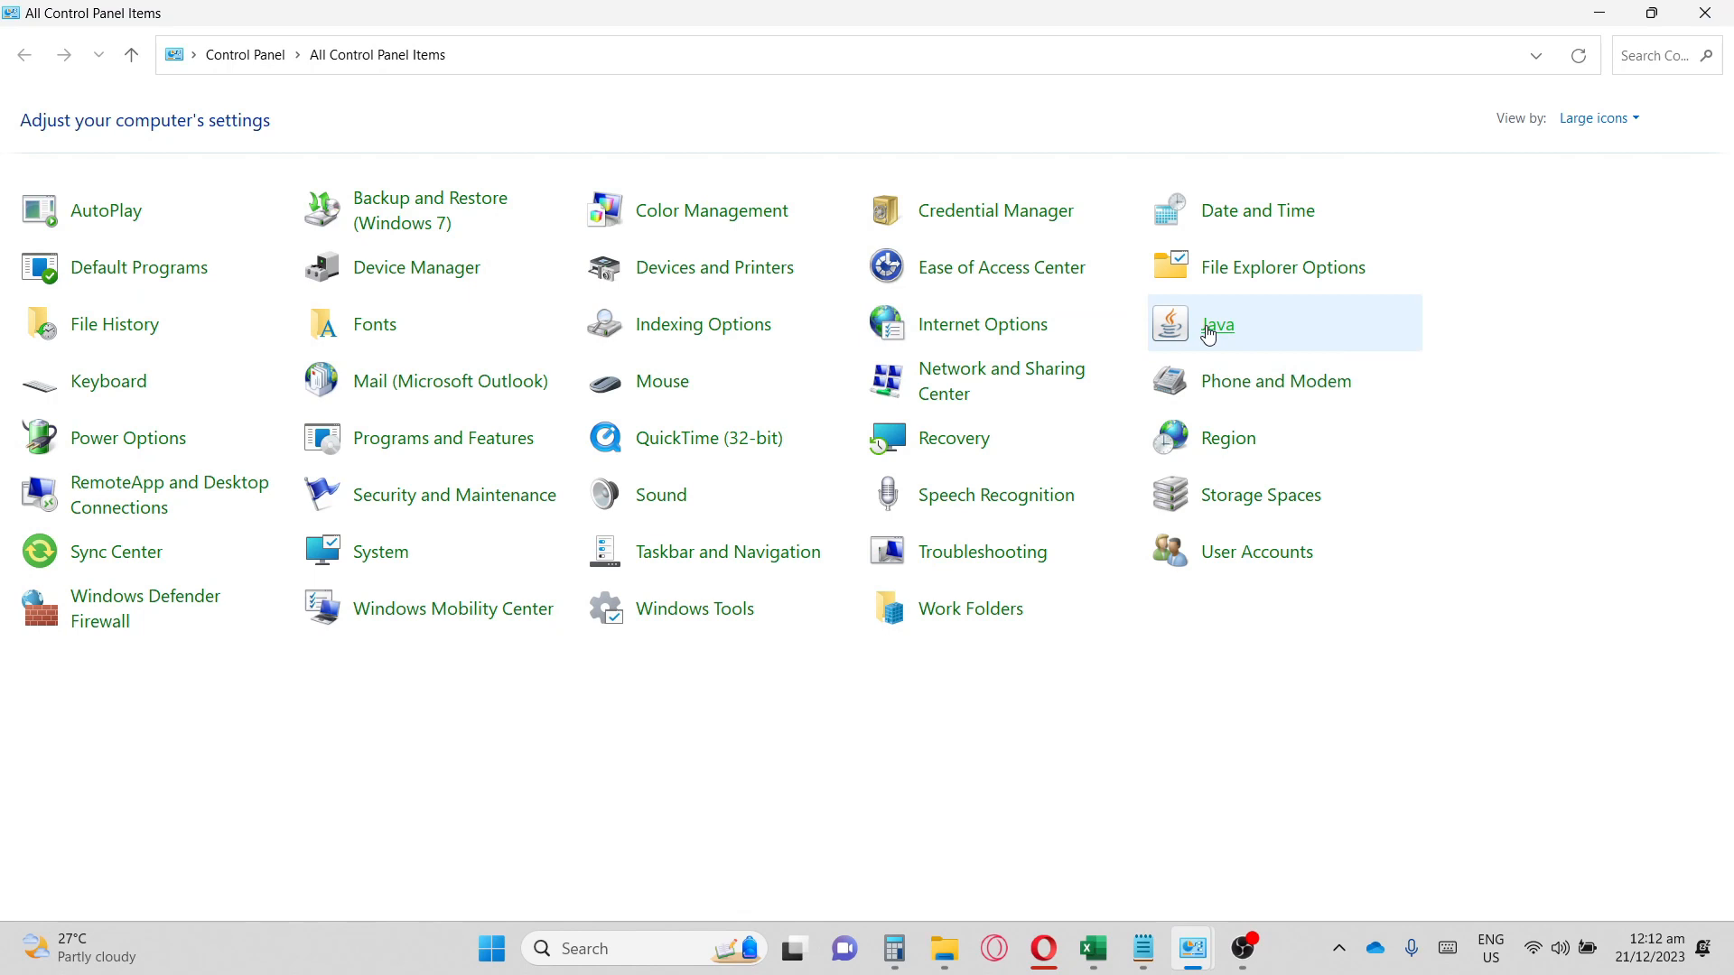
# Step: Run Update Now in Java's Update tab and dismiss the already-latest-version notice
pyautogui.doubleClick(1215, 323)
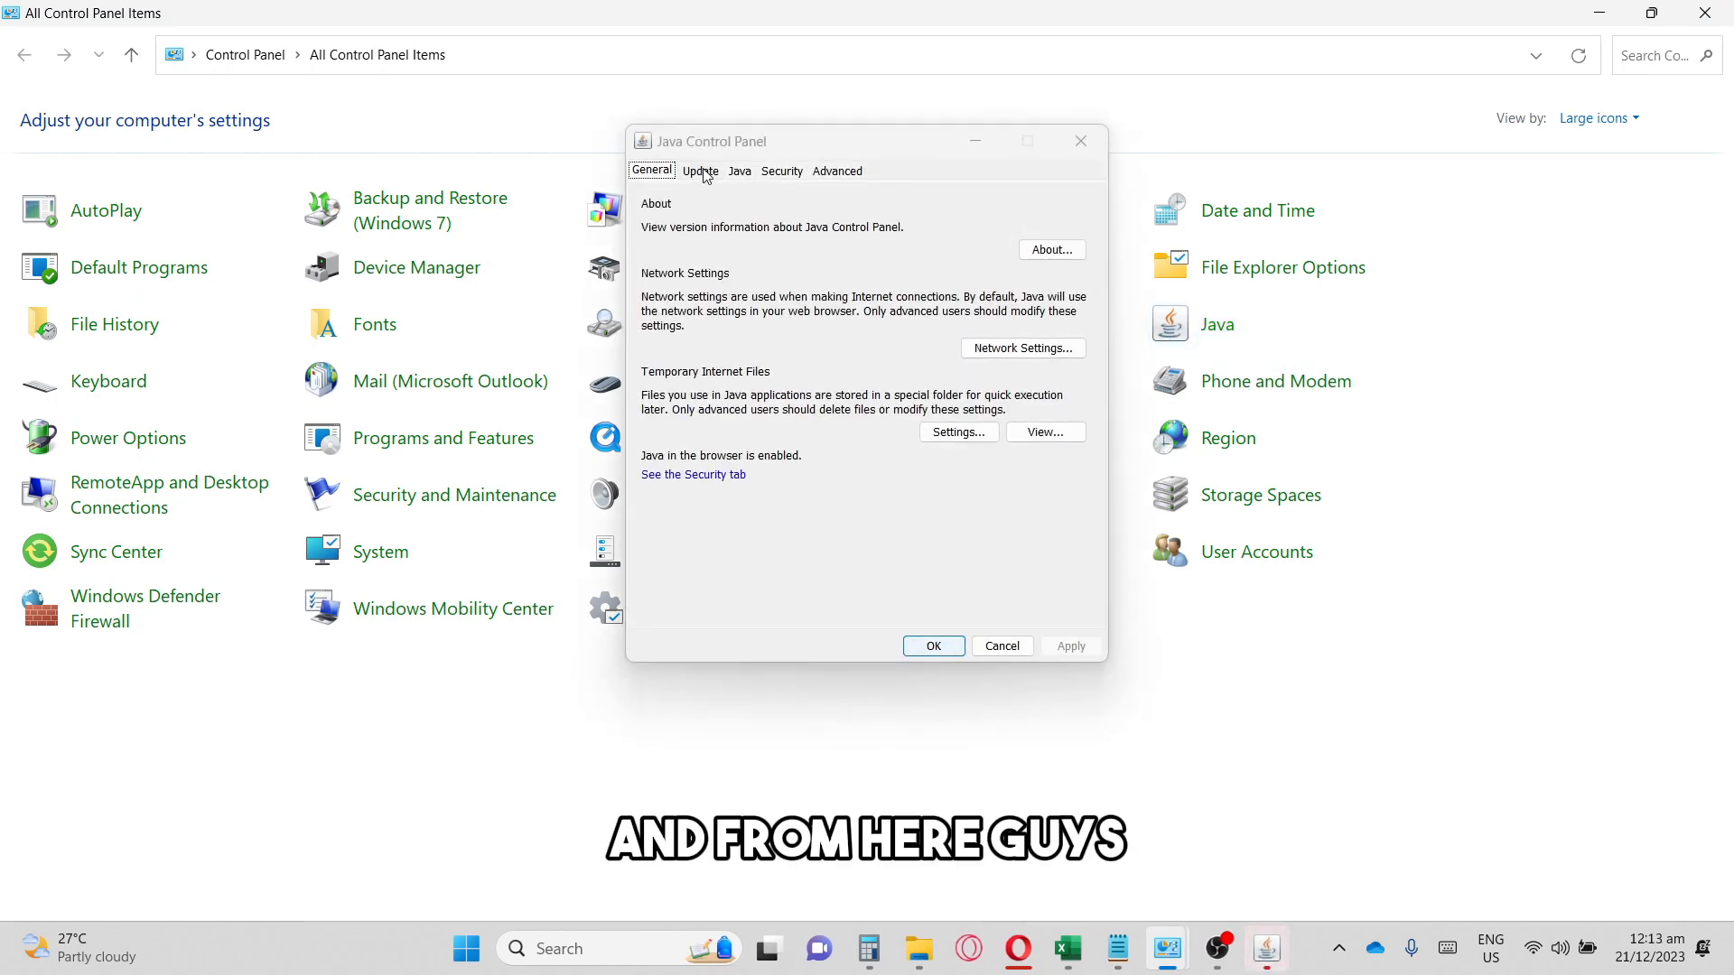
pyautogui.click(699, 171)
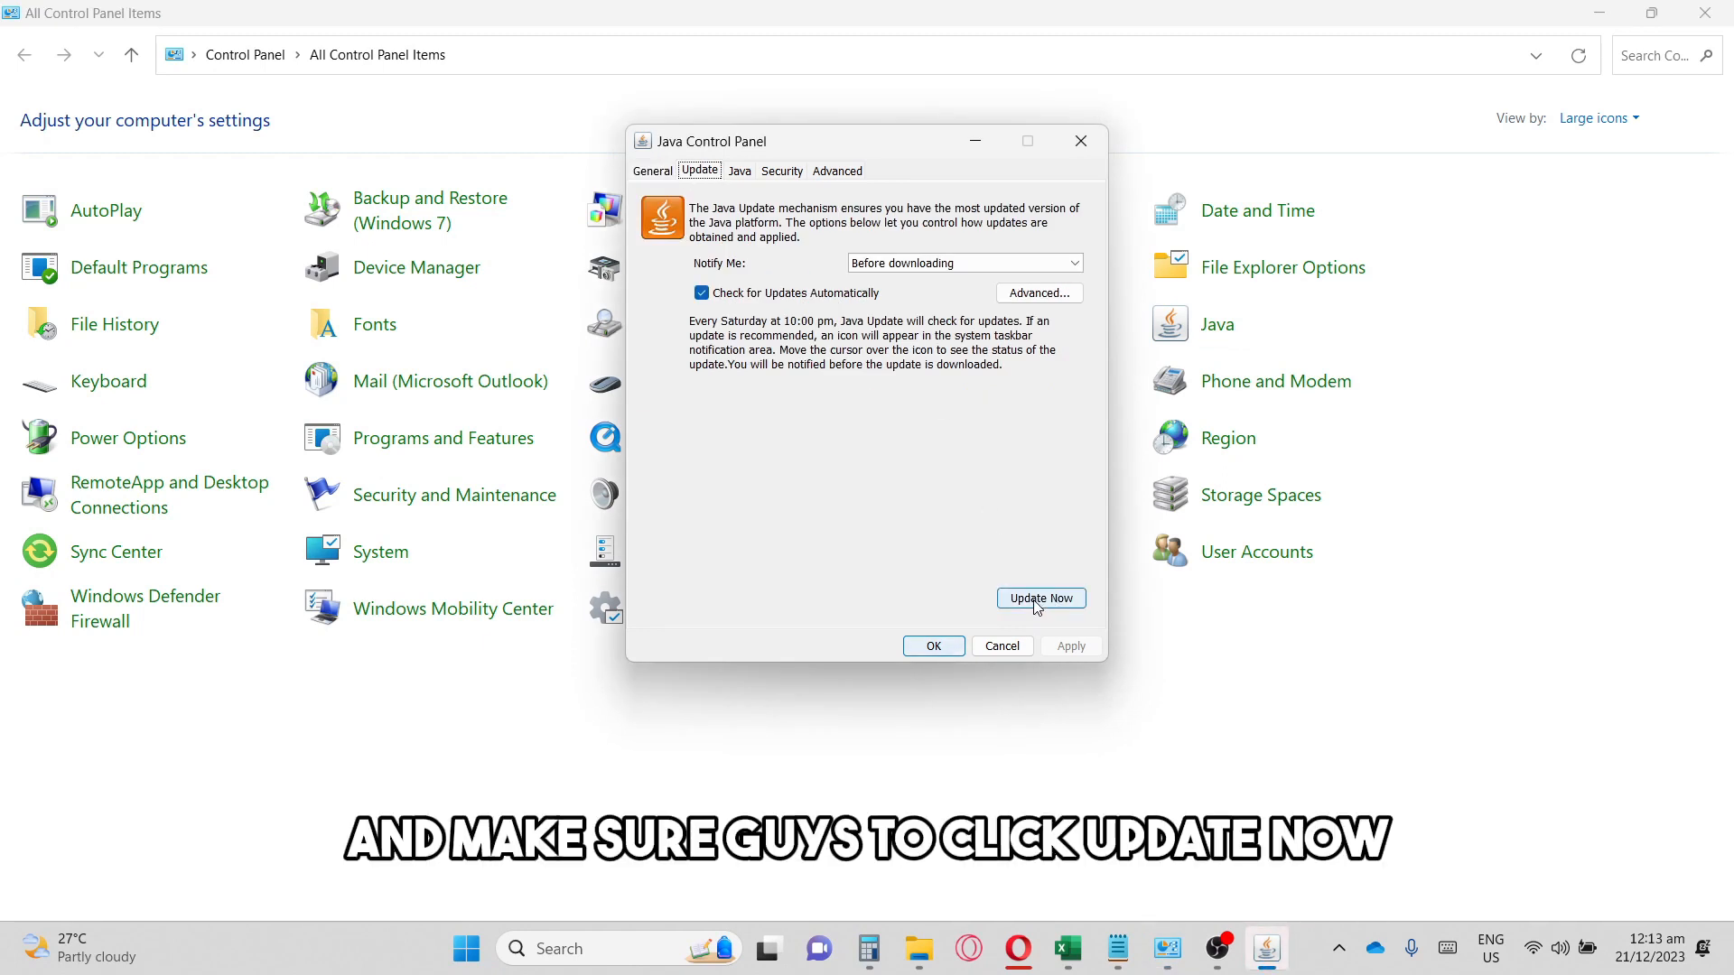
pyautogui.click(1039, 597)
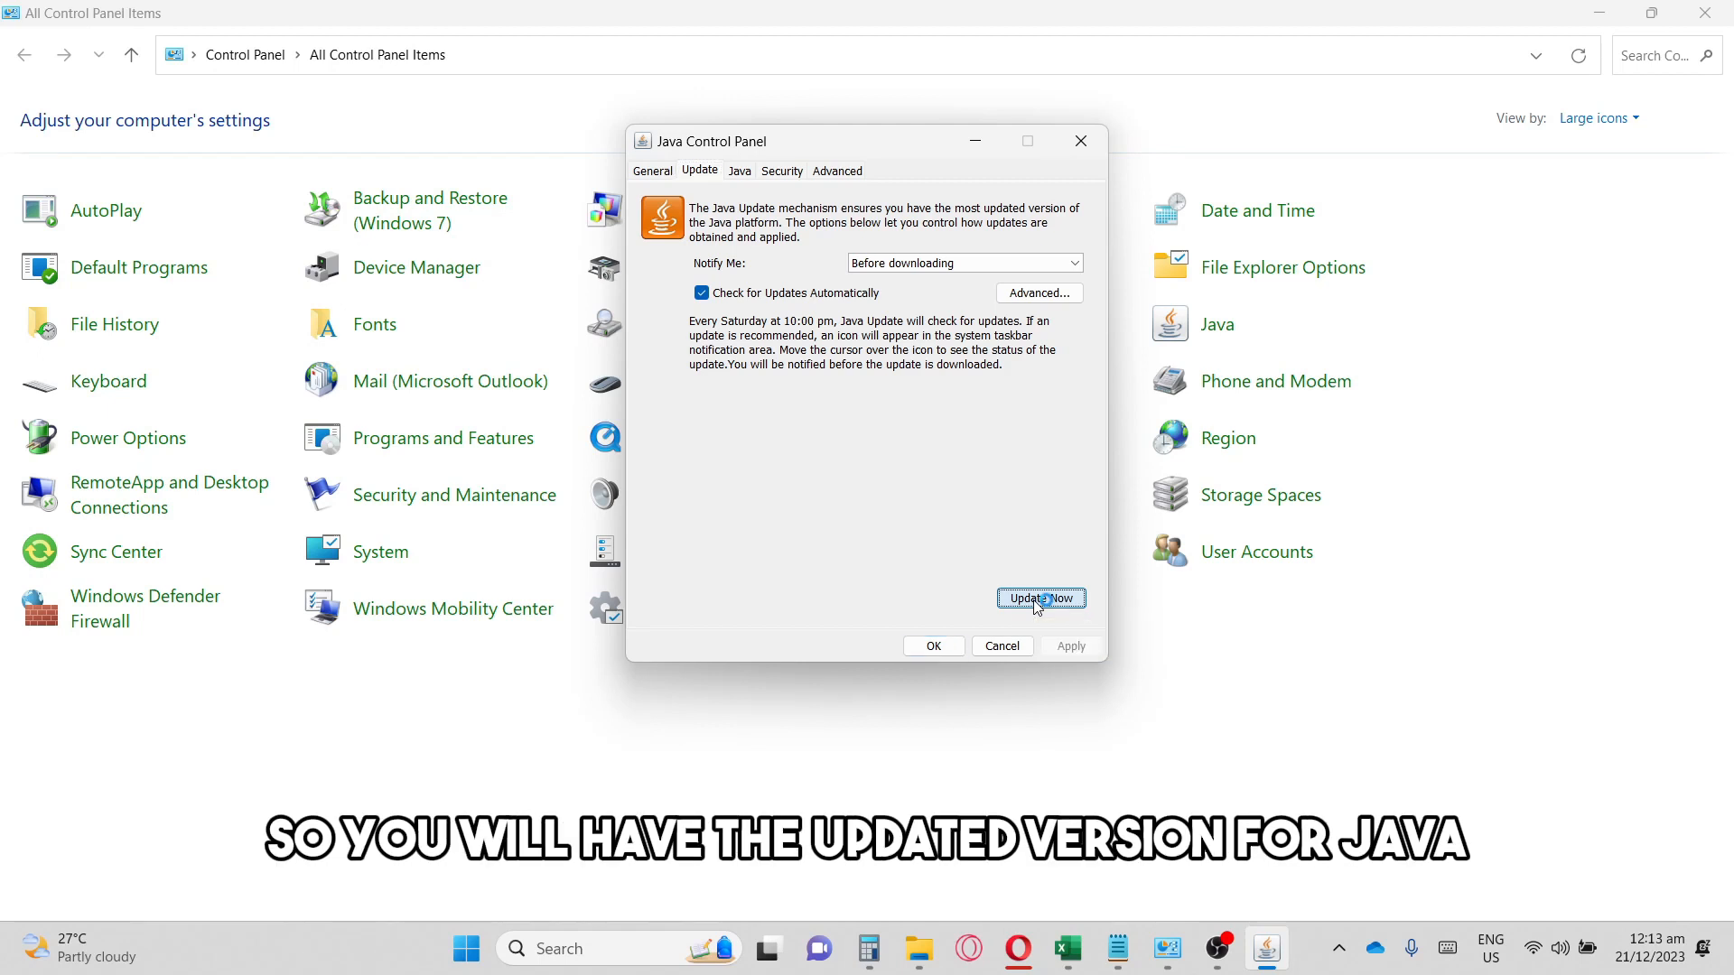
pyautogui.click(1038, 597)
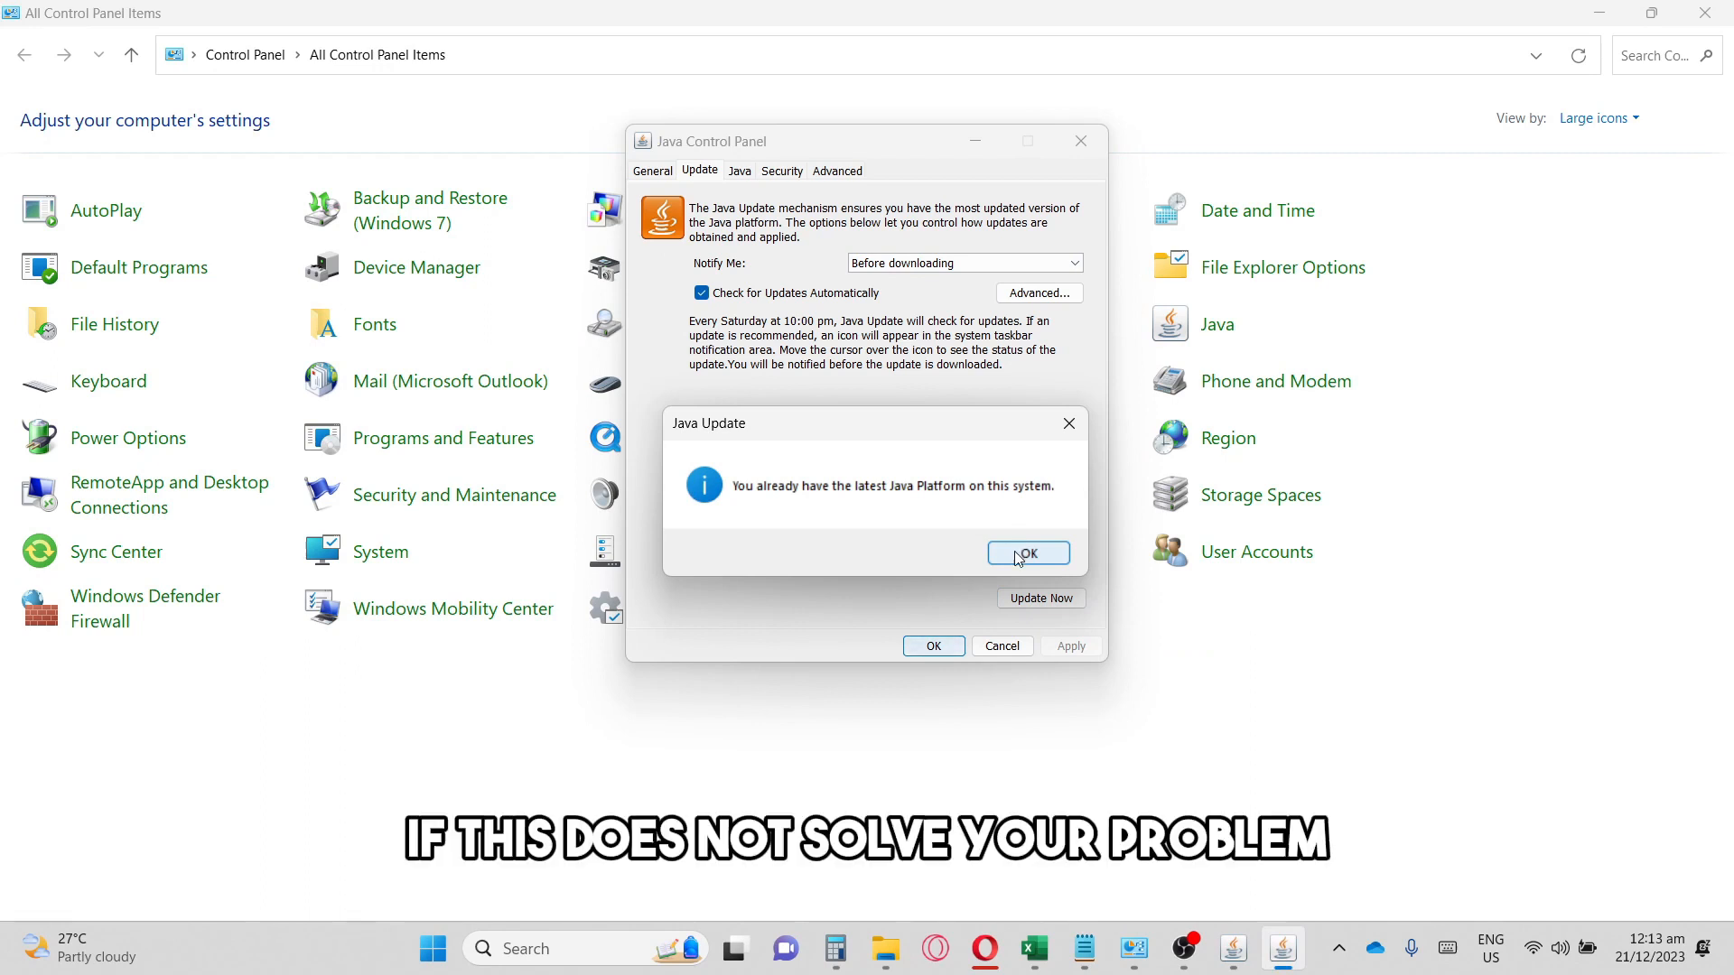
pyautogui.click(1028, 553)
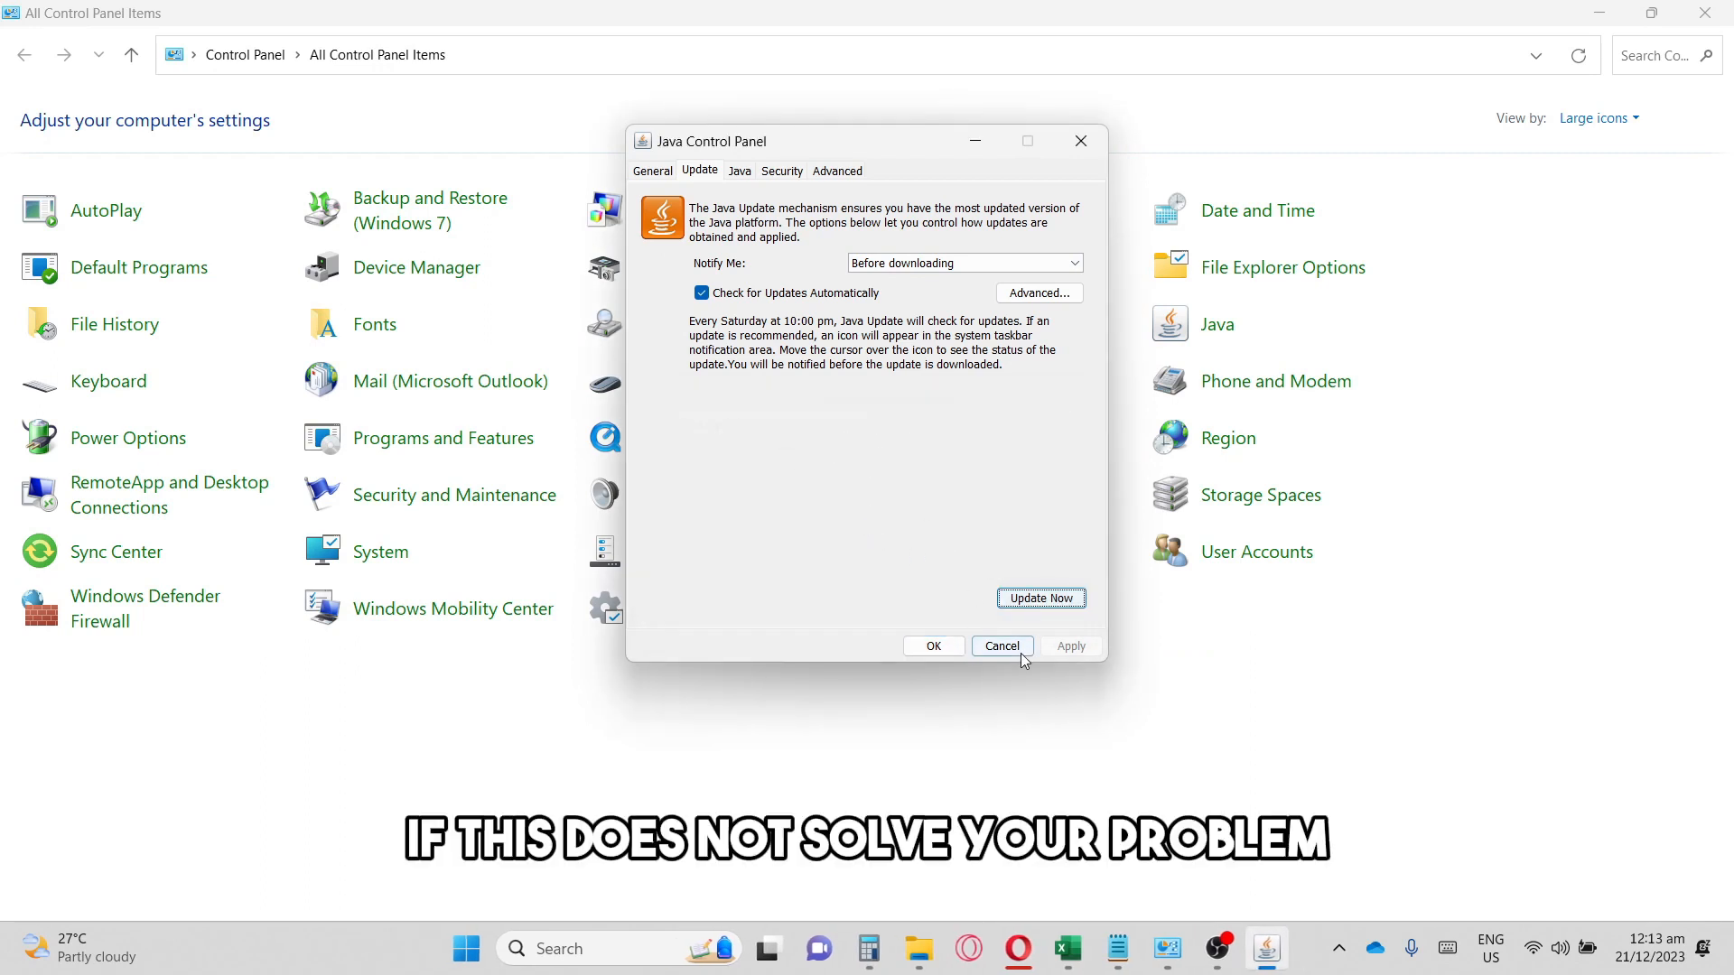
# Step: Cancel out of Java Control Panel and open Windows Defender Firewall
pyautogui.click(1001, 645)
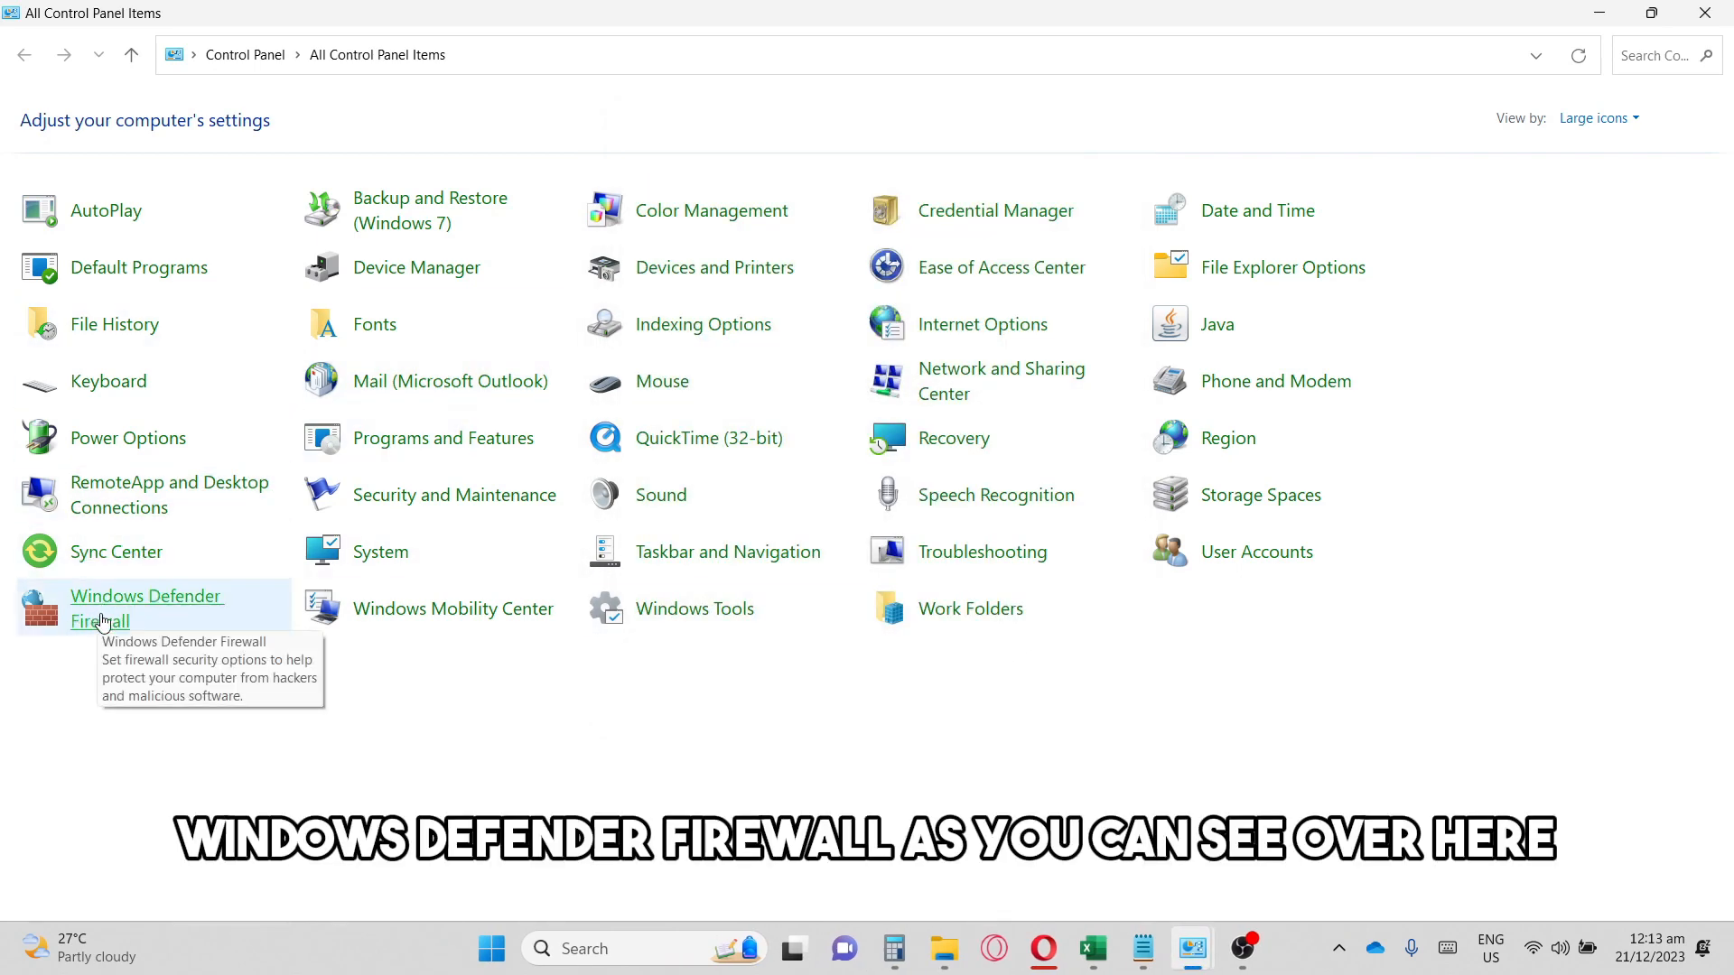
pyautogui.click(144, 608)
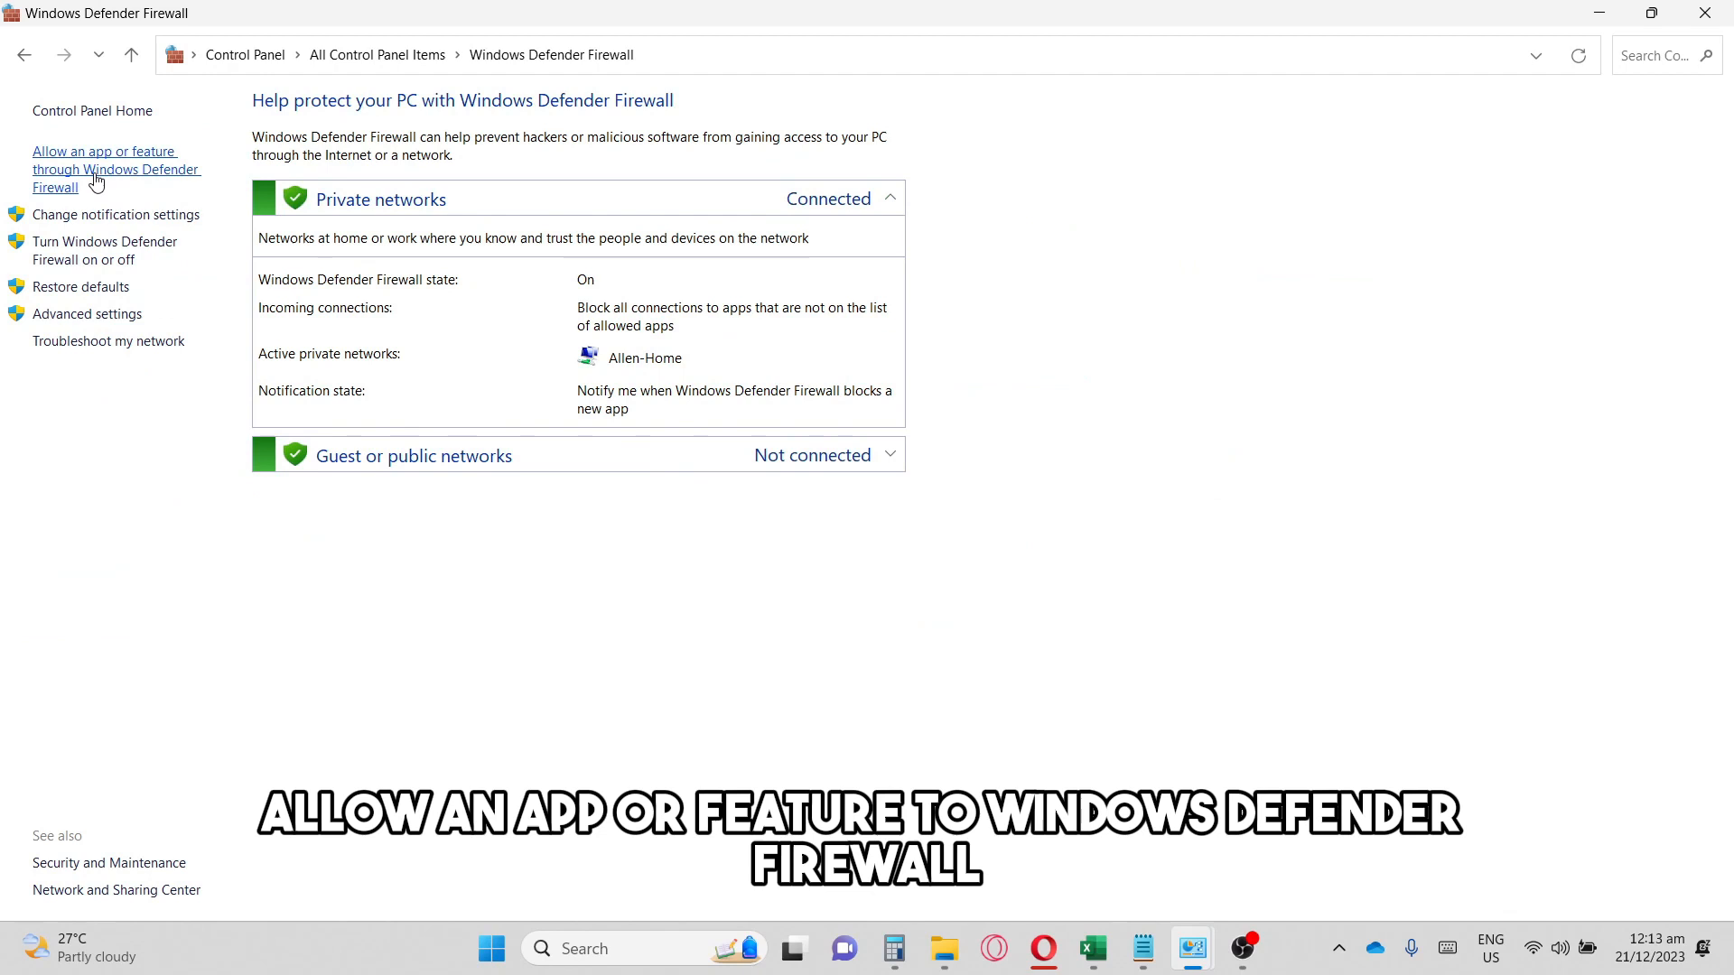
# Step: Open the firewall's allowed apps list, enable Change settings, and scroll to apps starting M–N
pyautogui.click(115, 168)
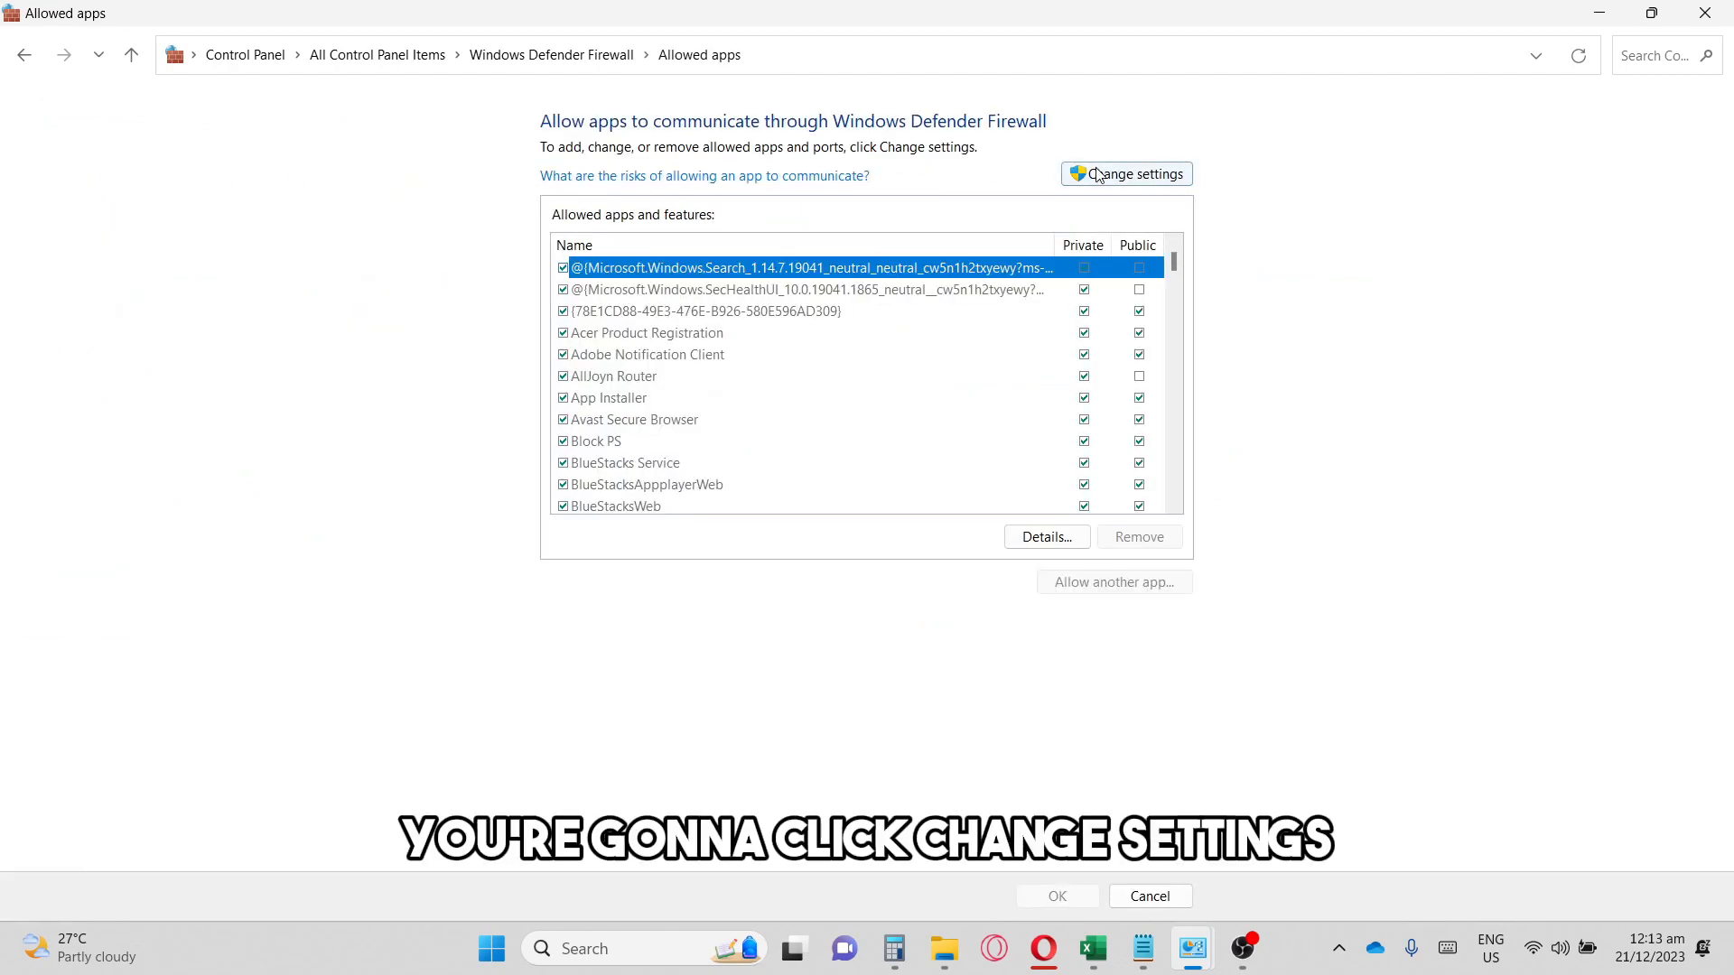
pyautogui.click(1125, 173)
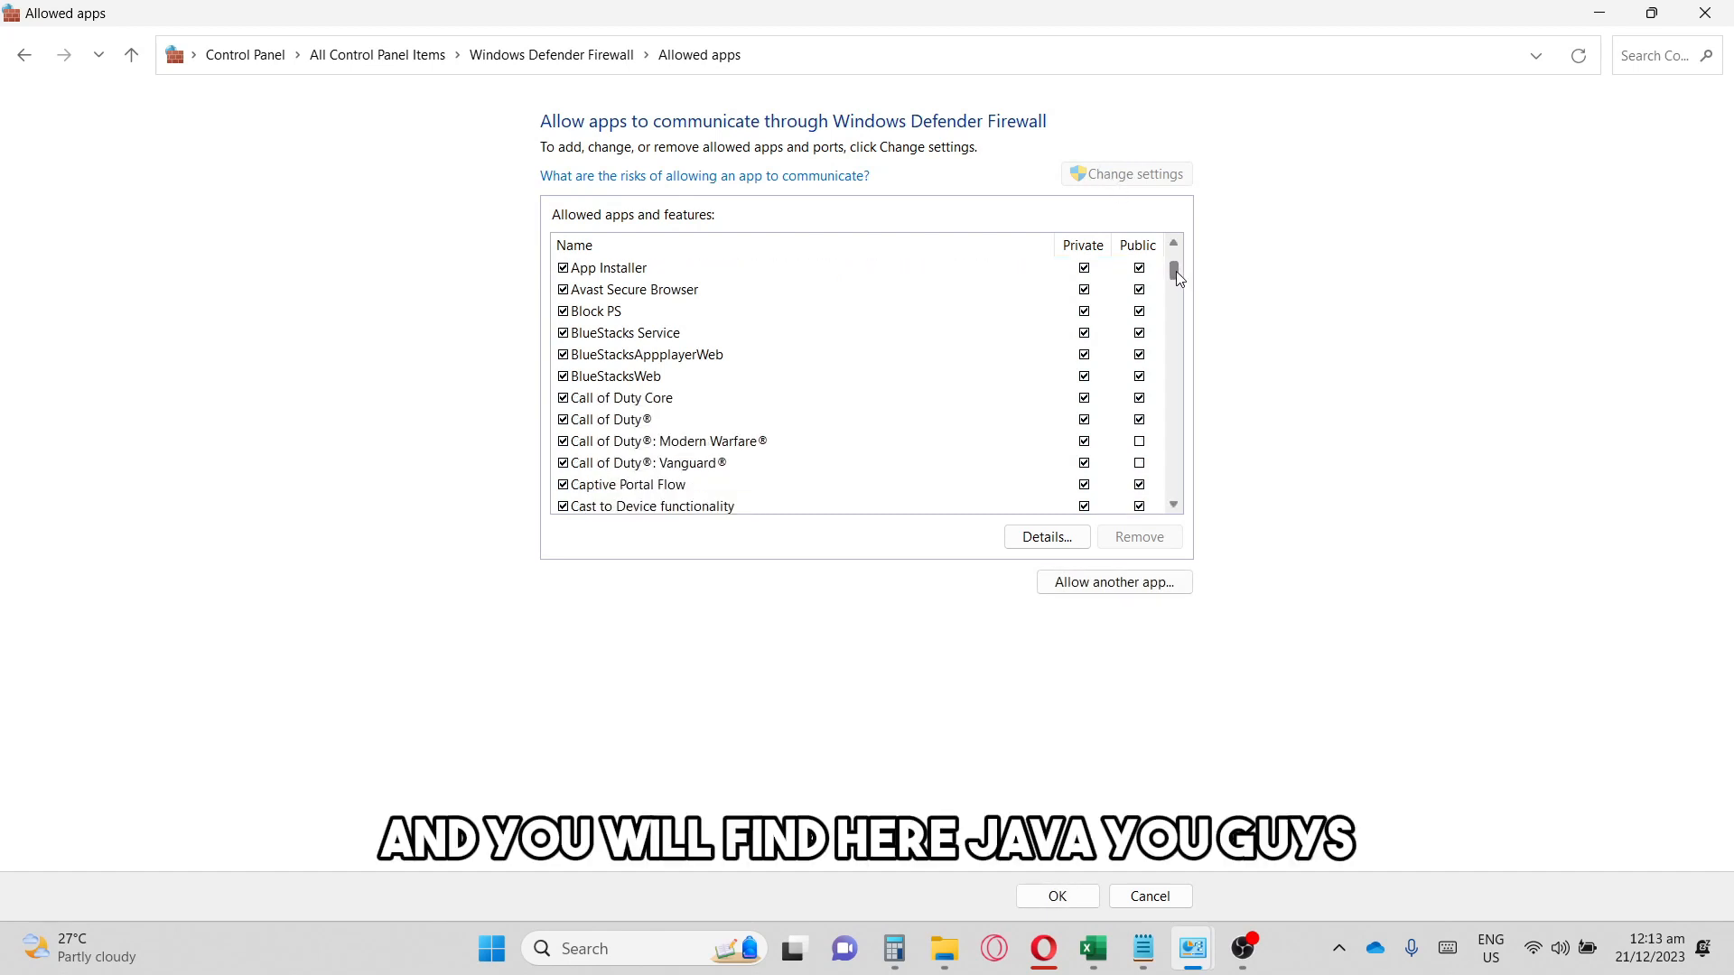
pyautogui.scroll(-3)
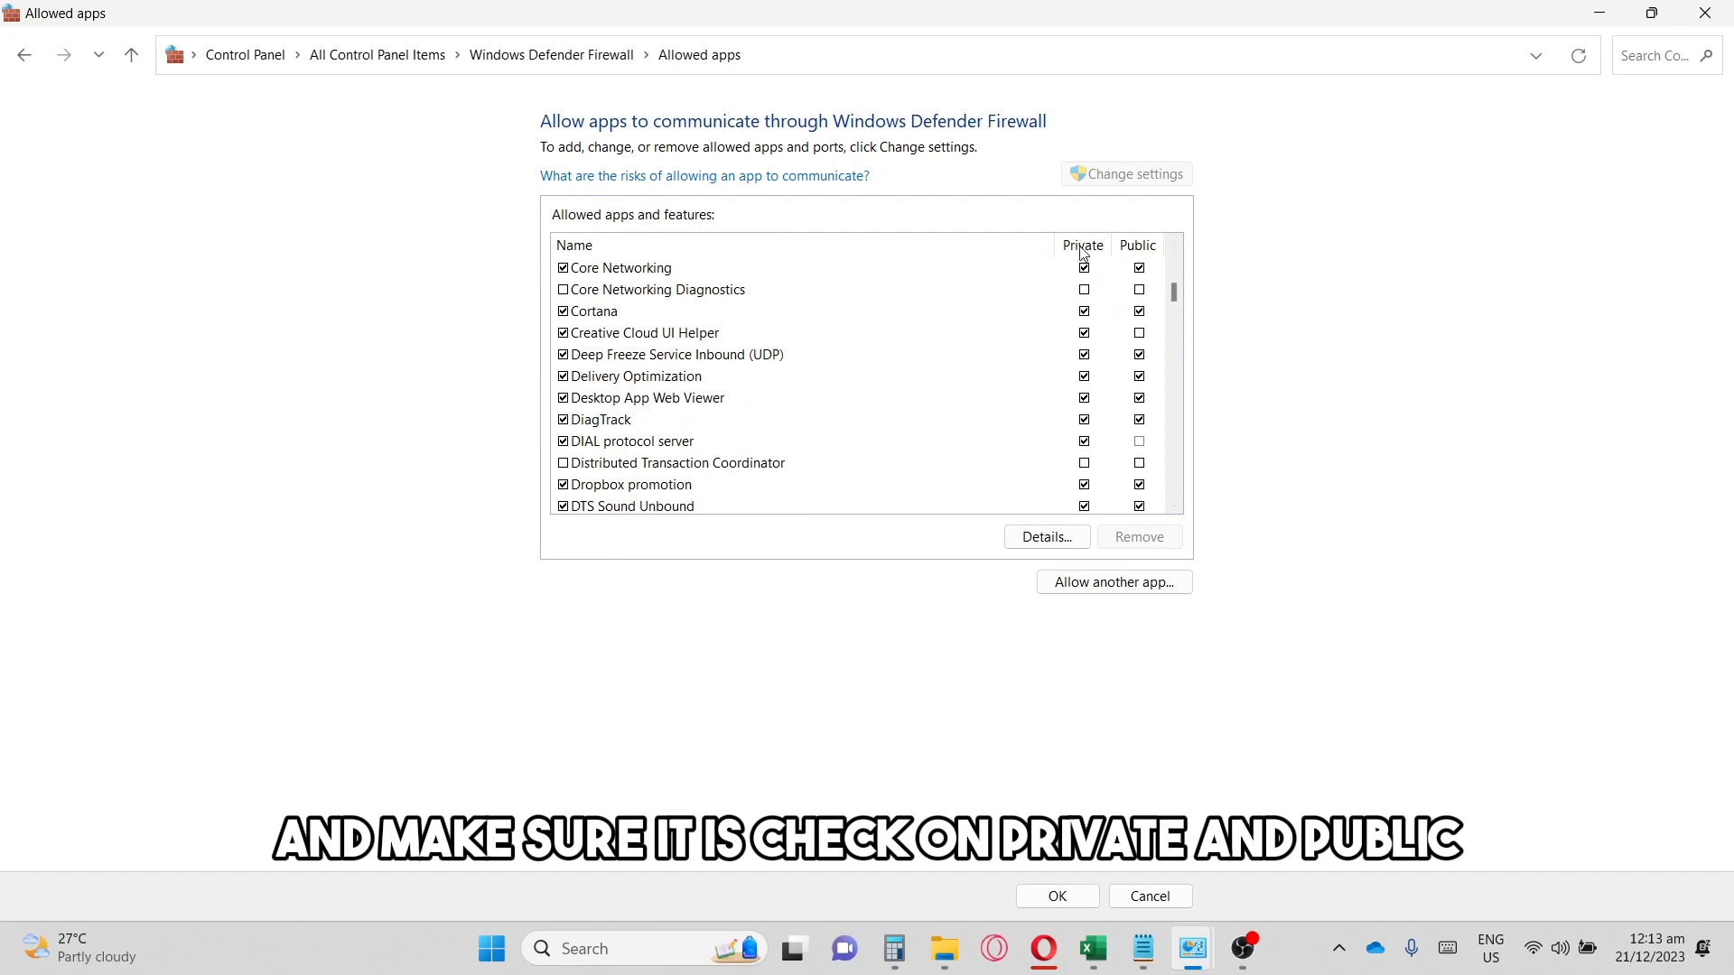
pyautogui.moveTo(1130, 256)
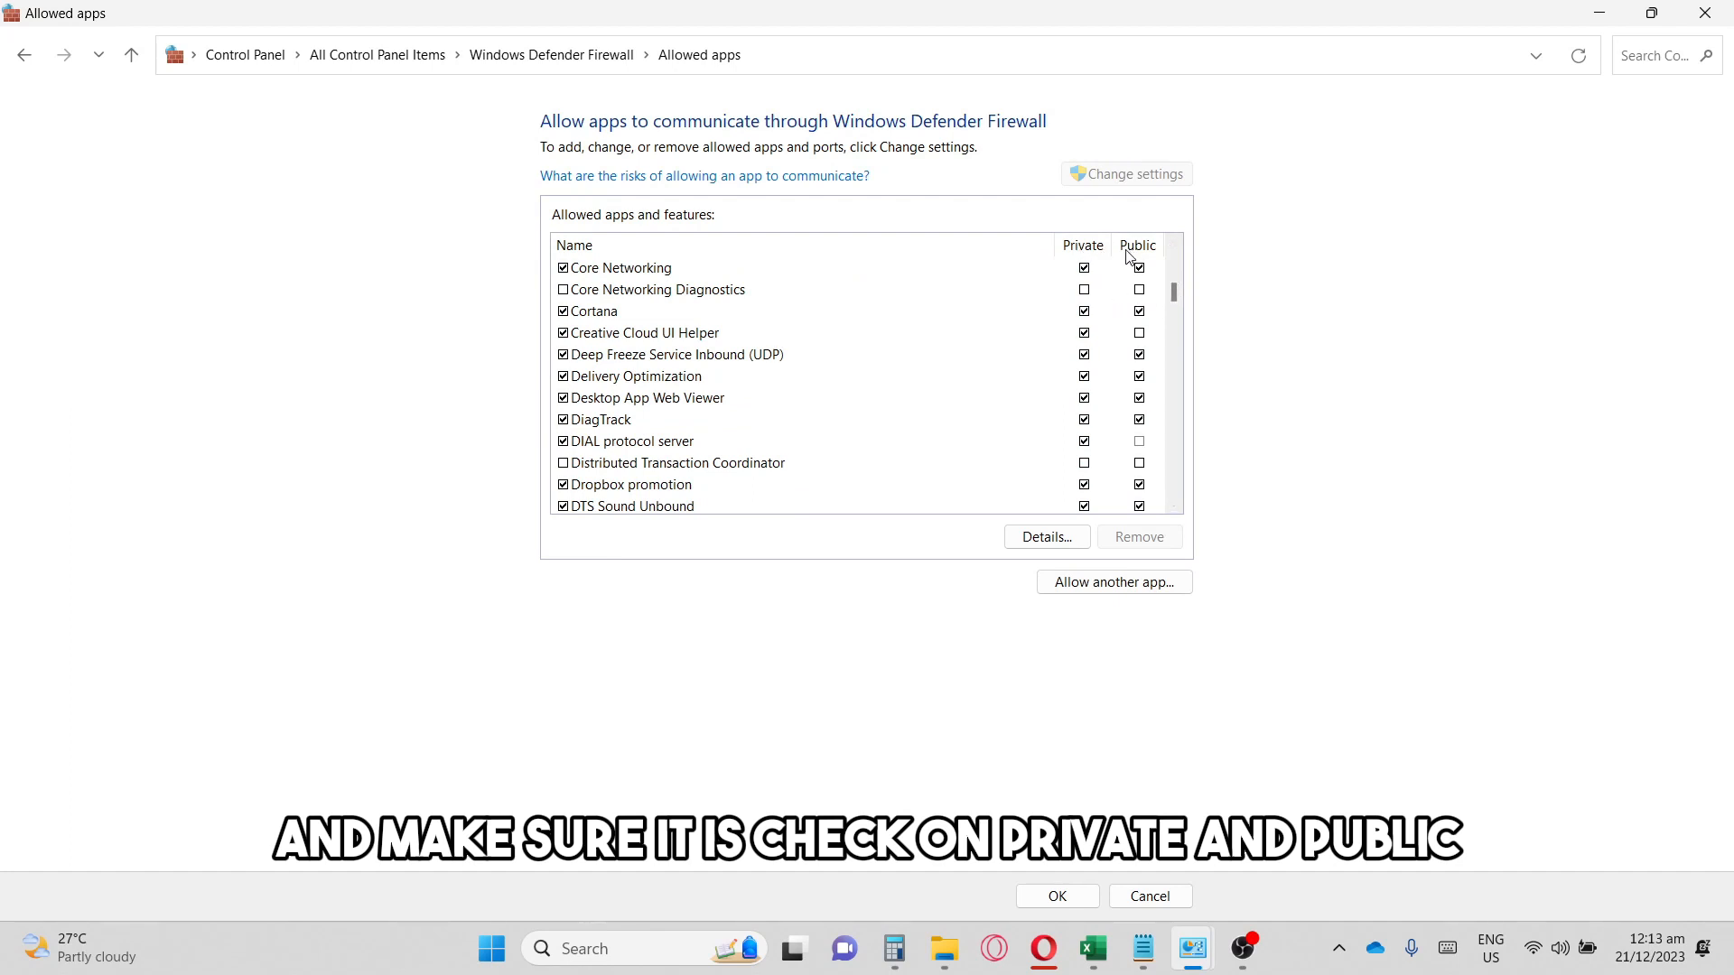
pyautogui.scroll(-3)
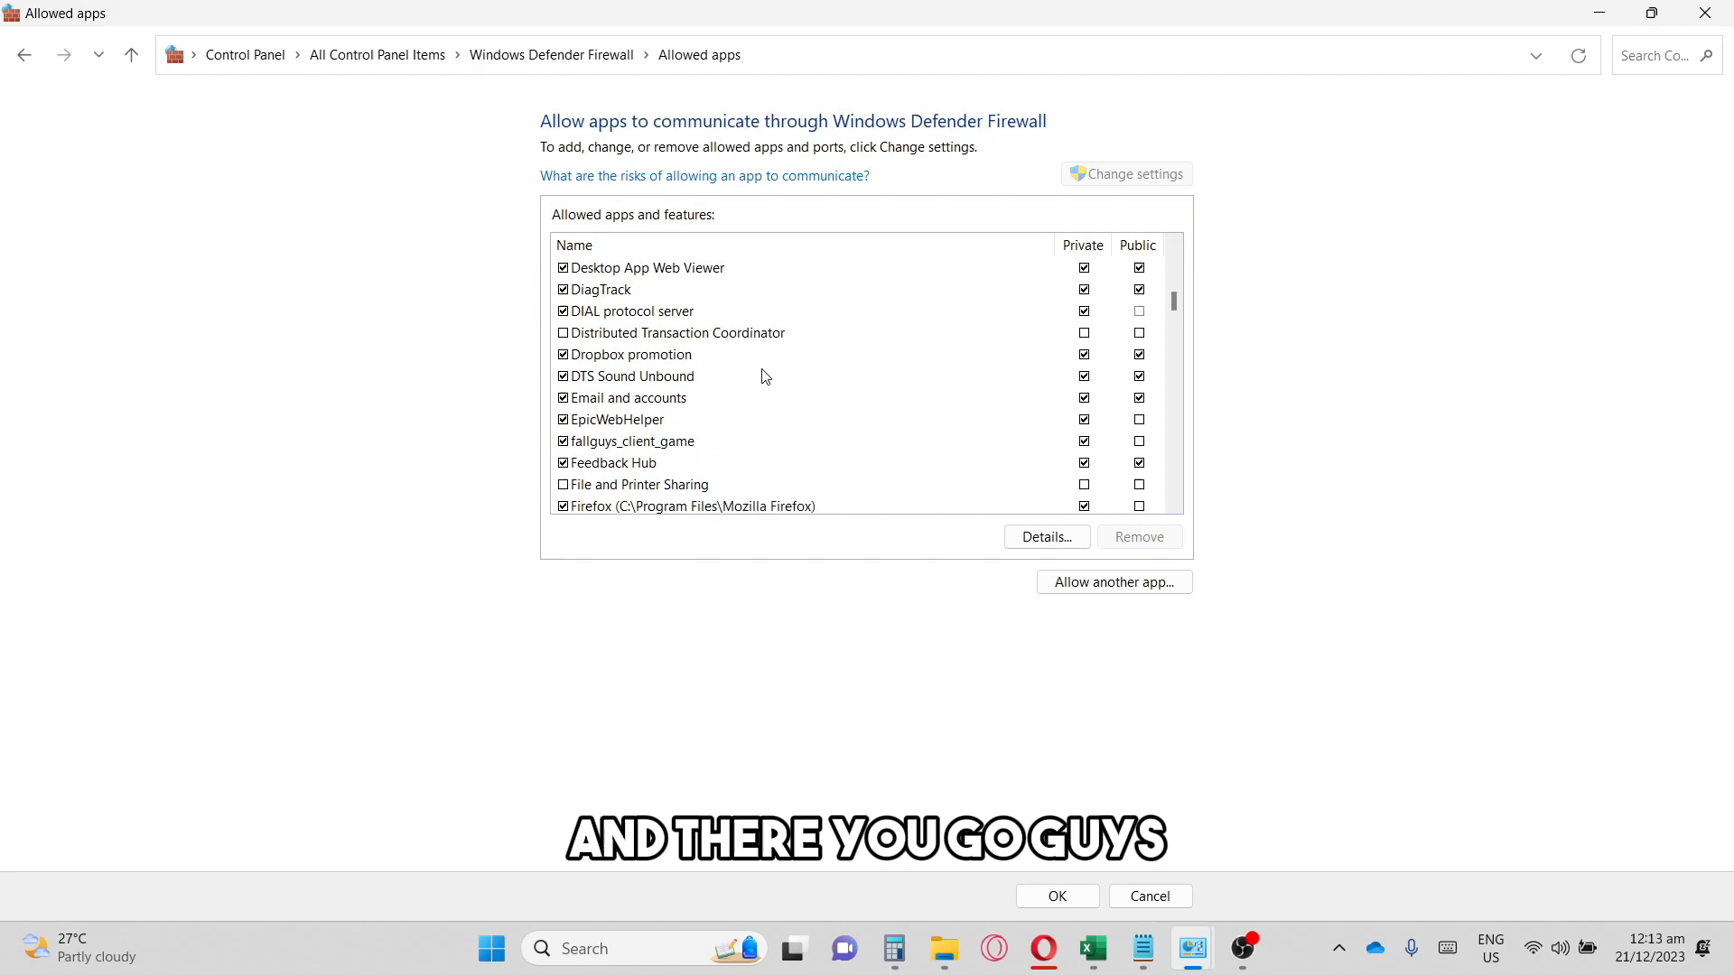
pyautogui.scroll(-3)
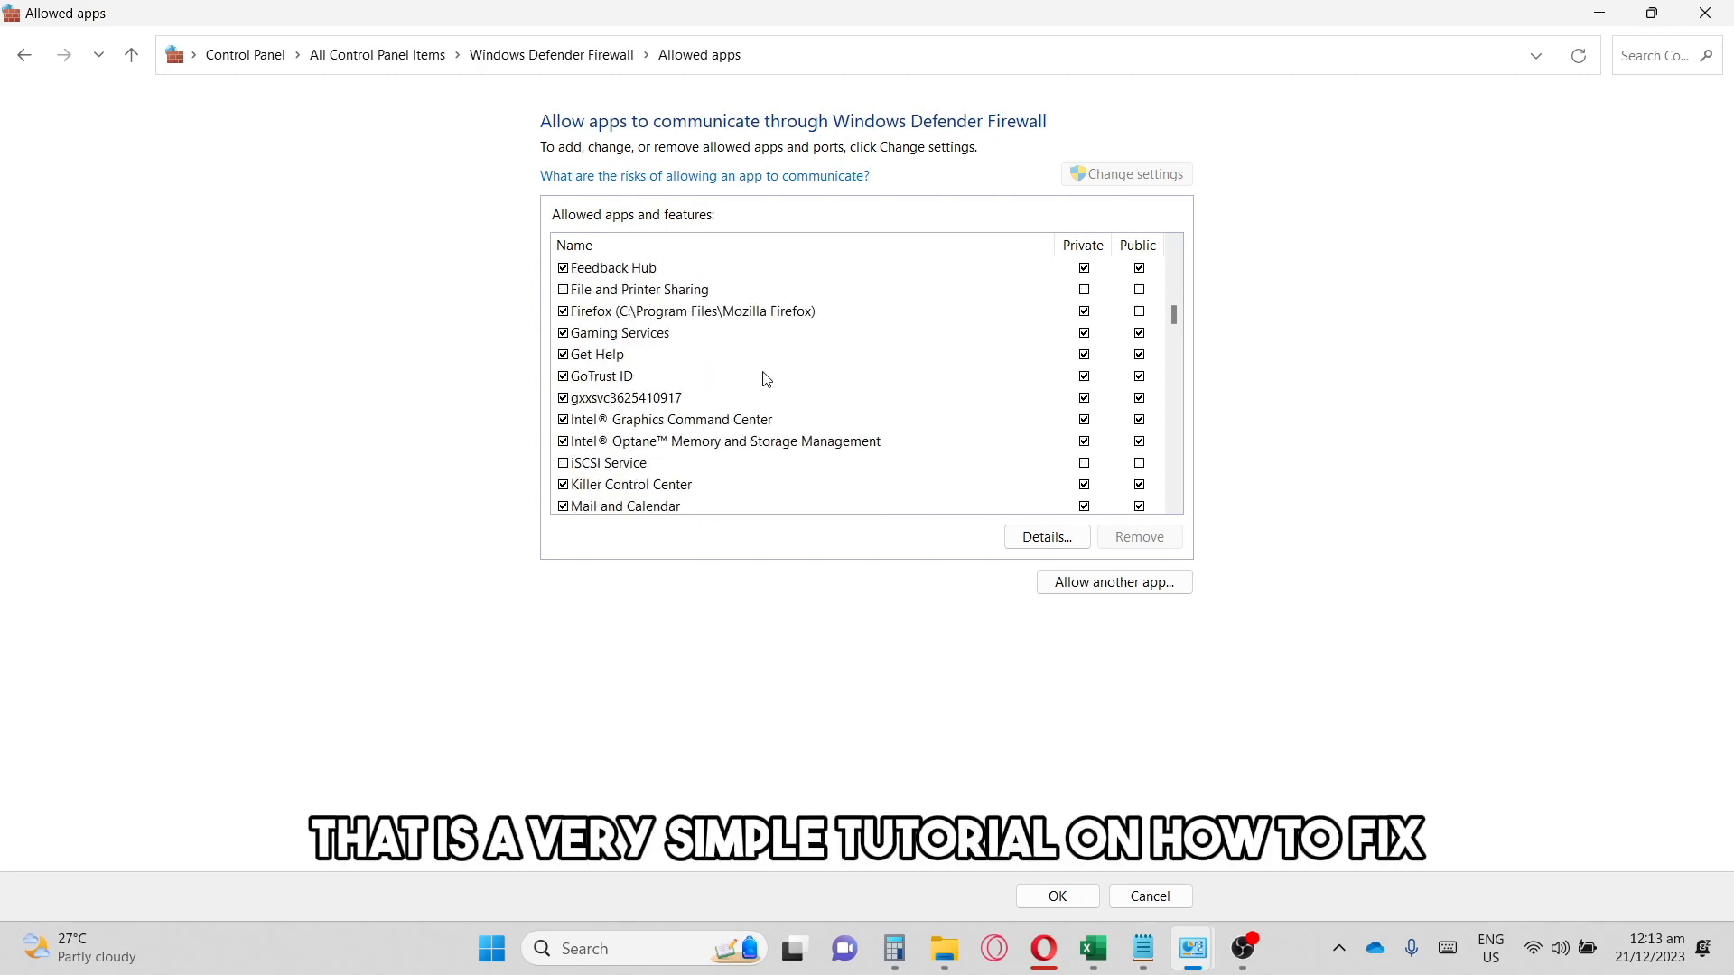
pyautogui.click(601, 376)
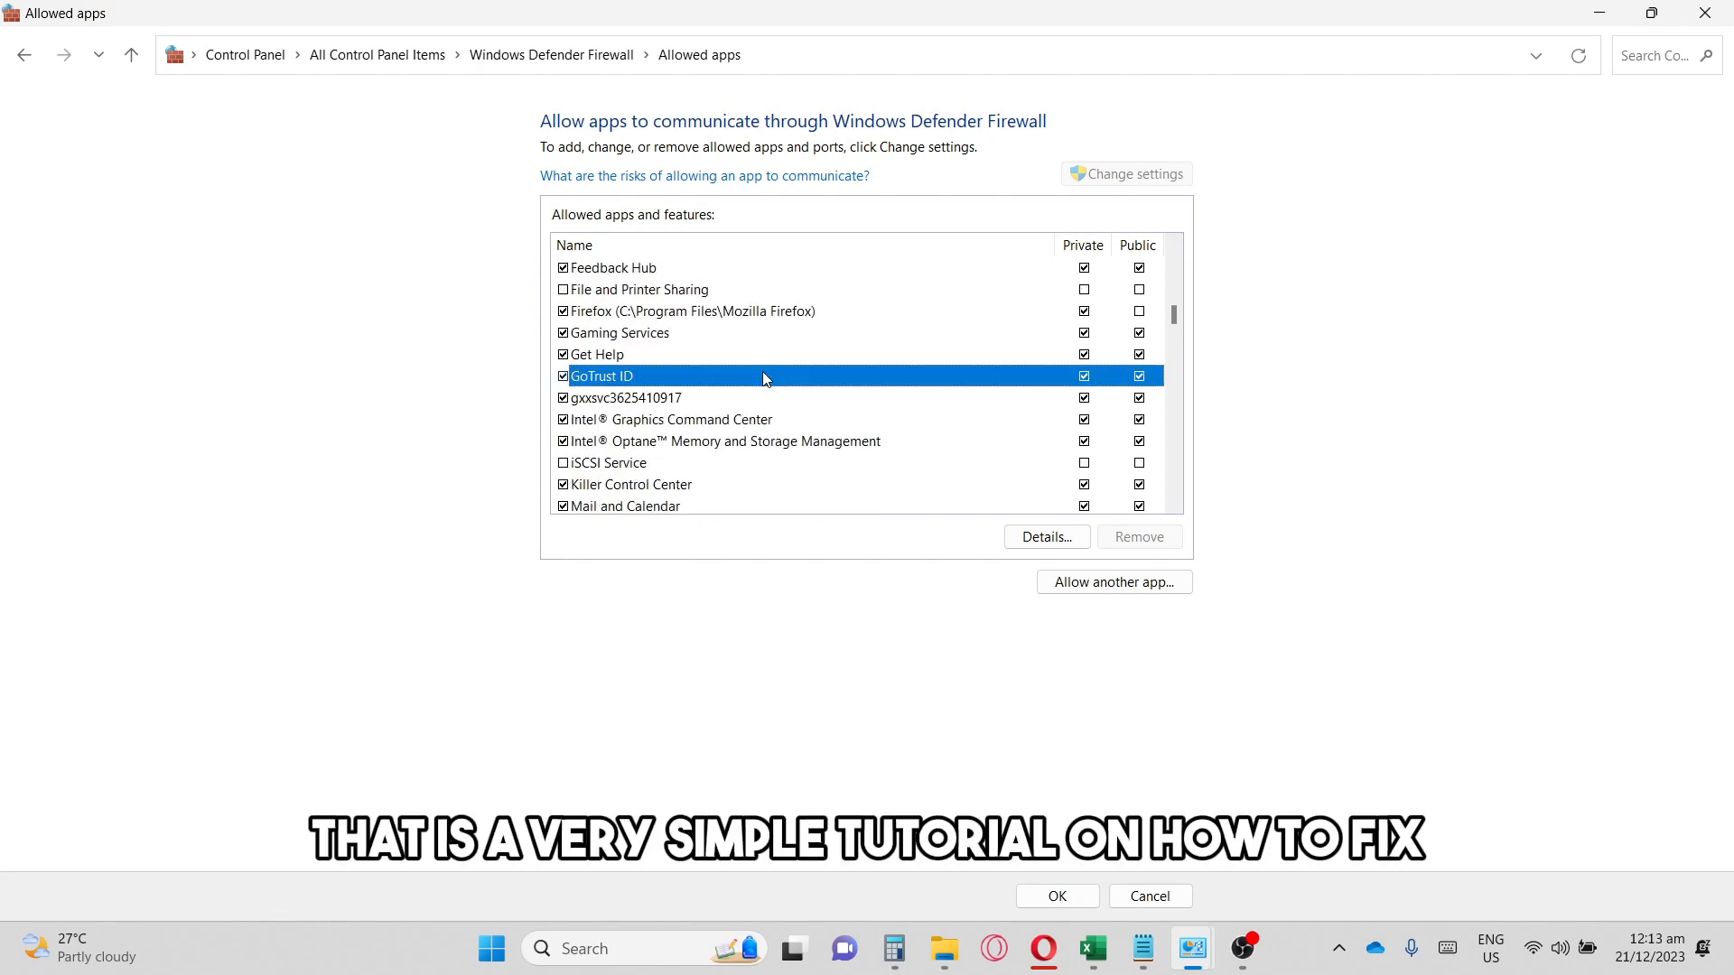
pyautogui.scroll(-3)
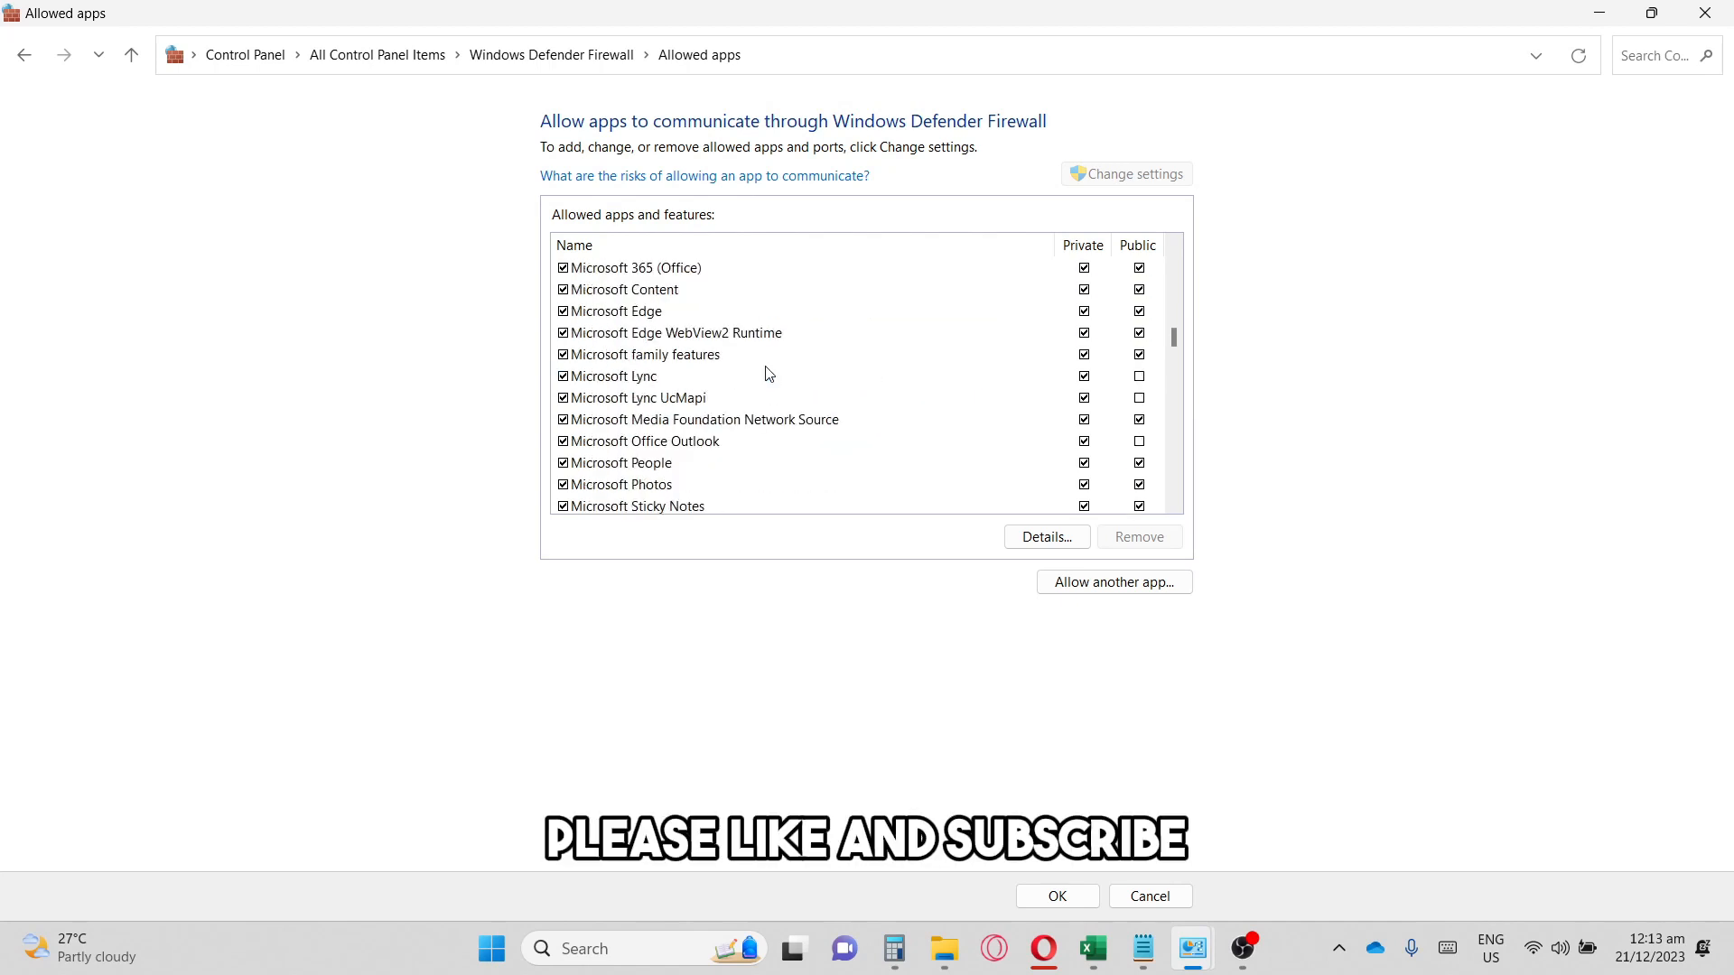
pyautogui.scroll(-3)
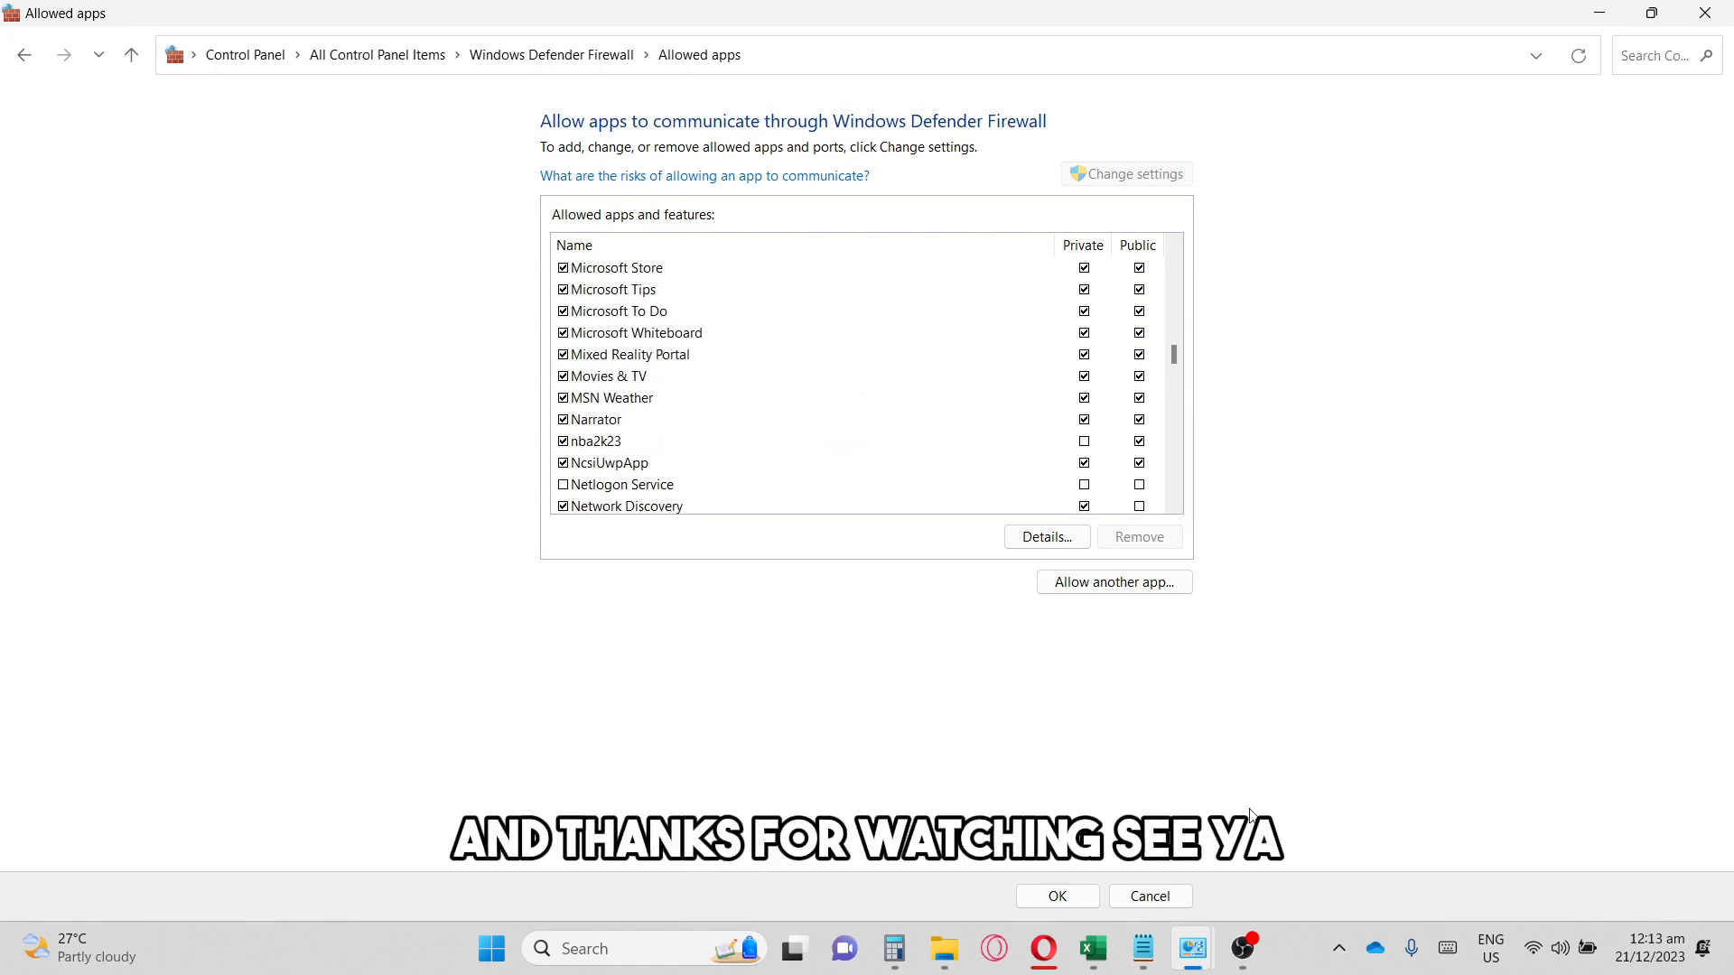